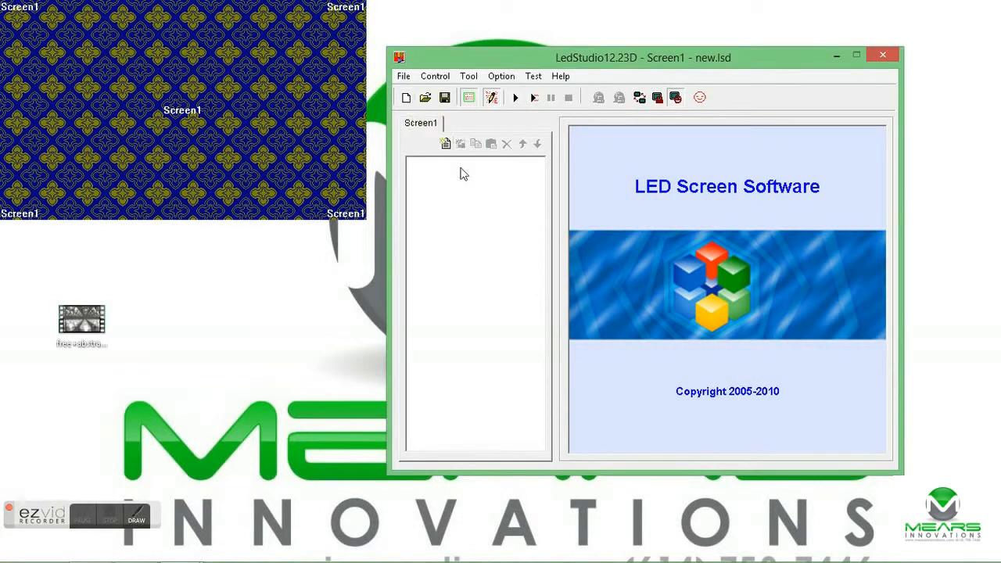
Add Step1 as the first step of the empty Screen1 program.
{"action": "left_click", "coordinate": [446, 144]}
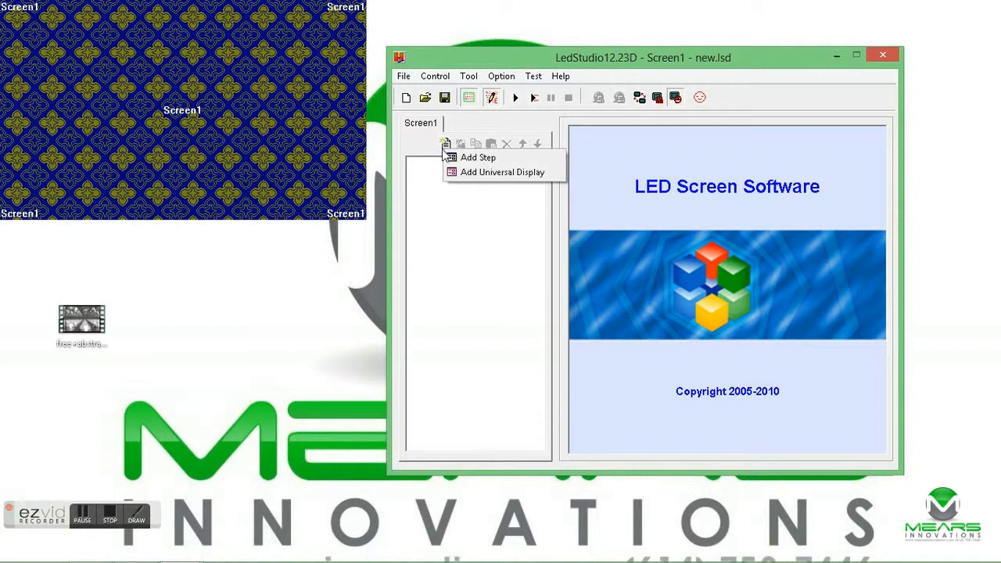
{"action": "left_click", "coordinate": [477, 157]}
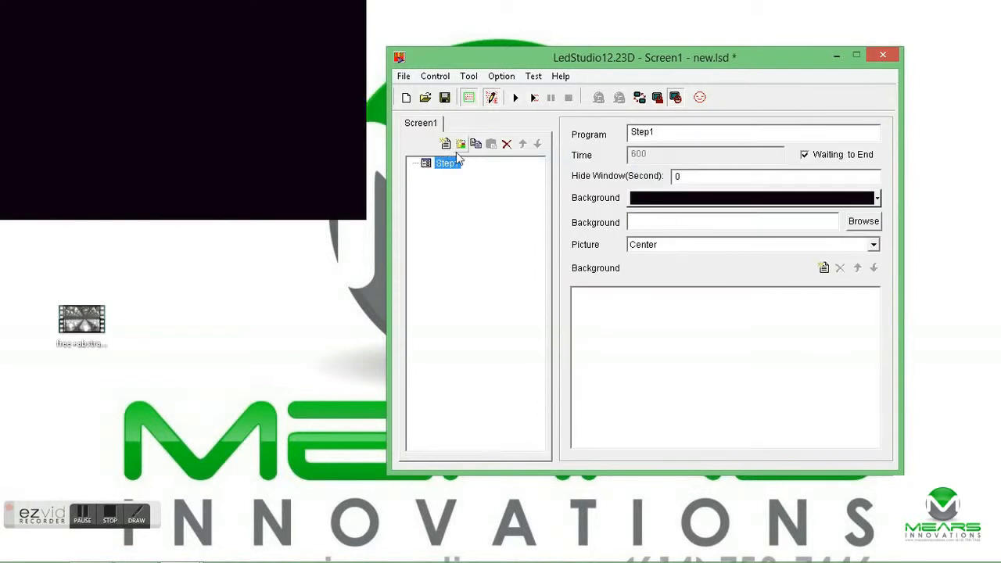
Add a Date/Time window at StartX 0, StartY 0 and enlarge it to 500×300.
{"action": "left_click", "coordinate": [445, 143]}
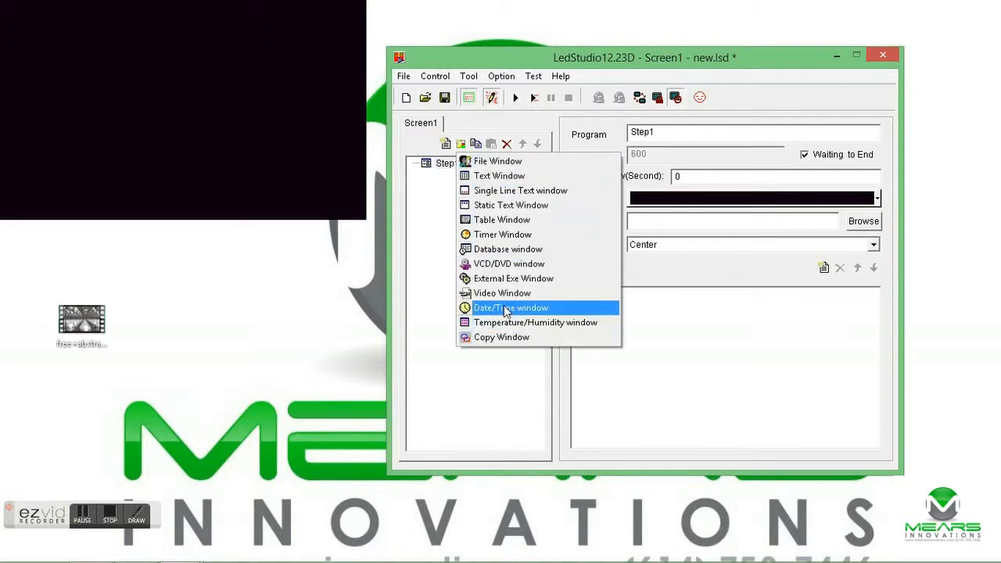
{"action": "left_click", "coordinate": [510, 308]}
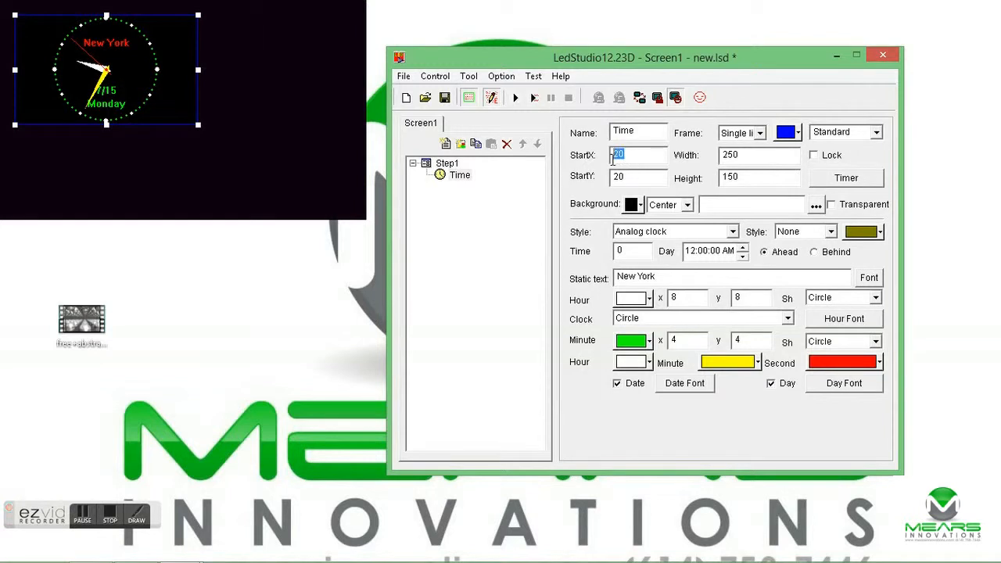
{"action": "type", "text": "0"}
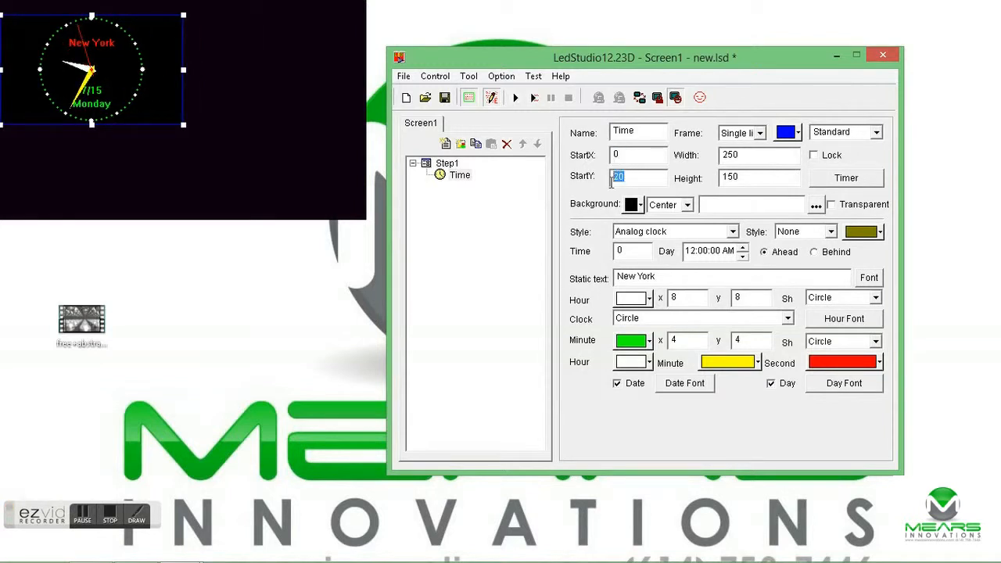
{"action": "type", "text": "0"}
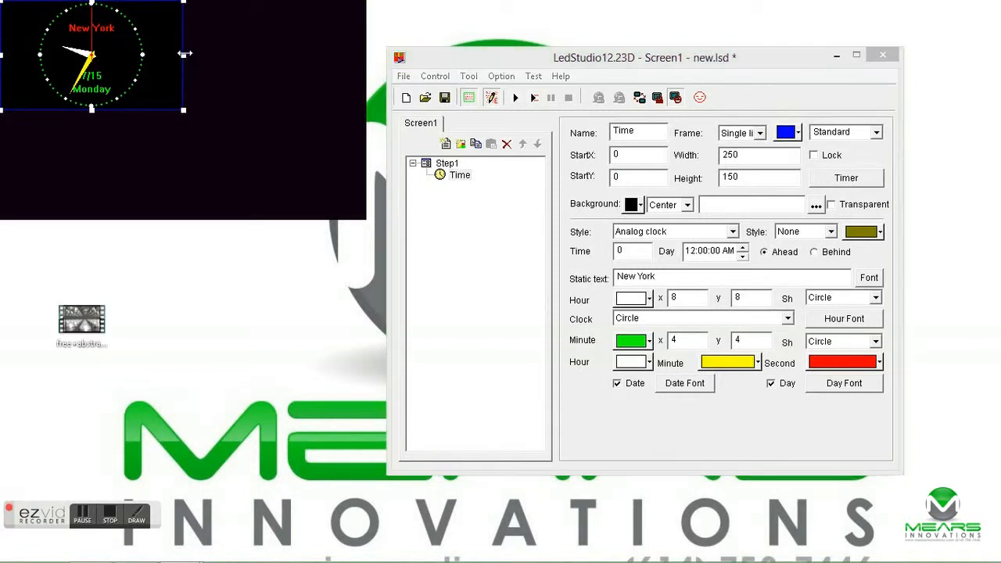
{"action": "left_click_drag", "start_coordinate": [183, 110], "coordinate": [364, 109]}
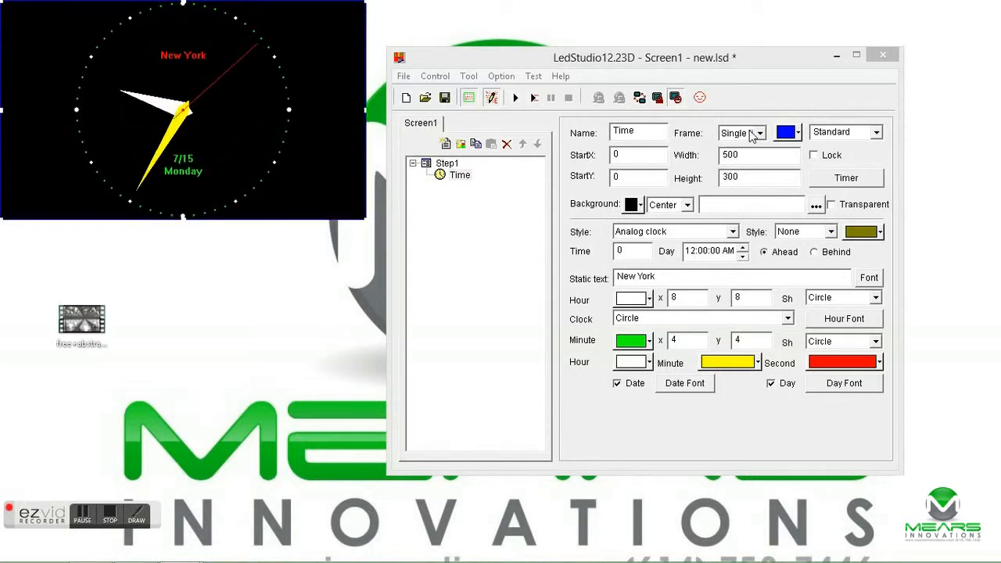
Give the clock window a white three-line frame.
{"action": "left_click", "coordinate": [758, 132]}
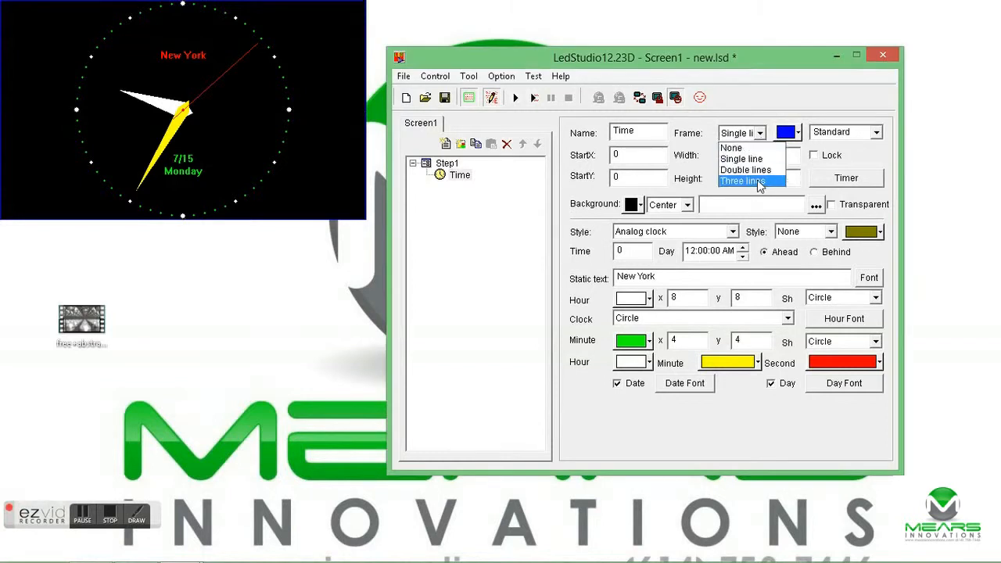
{"action": "left_click", "coordinate": [745, 180]}
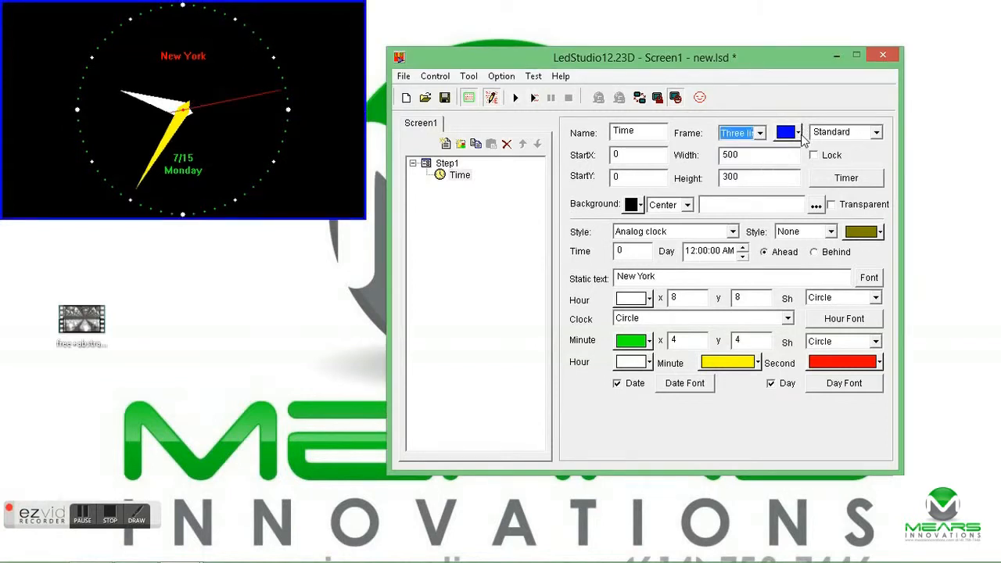
{"action": "left_click", "coordinate": [798, 131]}
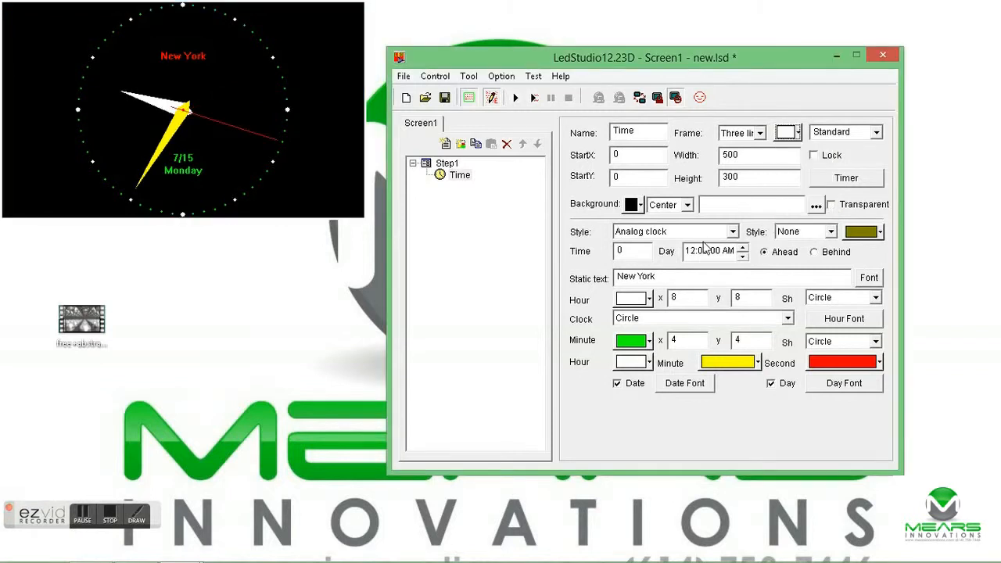
{"action": "mouse_move", "coordinate": [691, 260]}
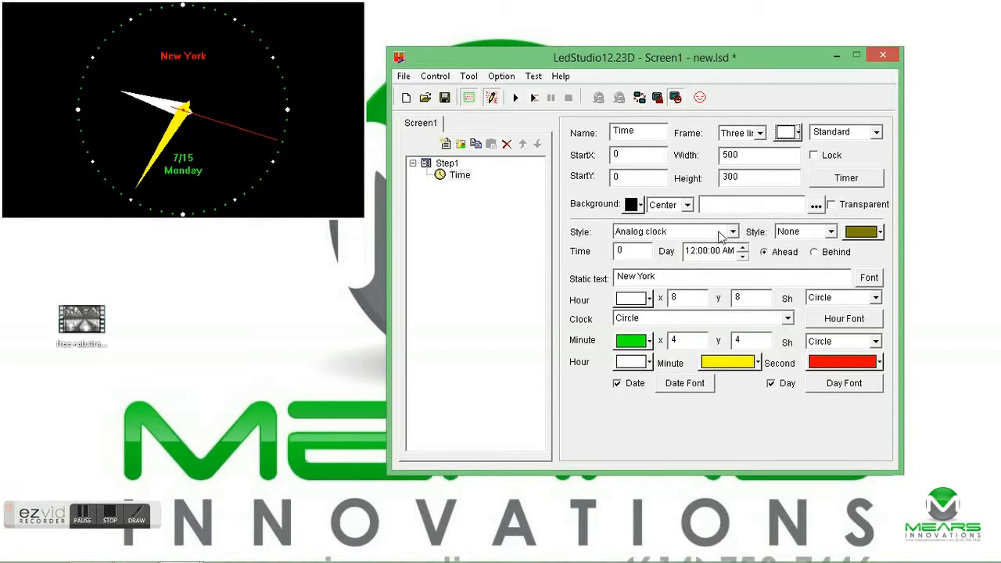
Switch the clock to the digital 2003-05-30 AM 10:25:32 style, hiding year, month and weekday.
{"action": "left_click", "coordinate": [732, 230]}
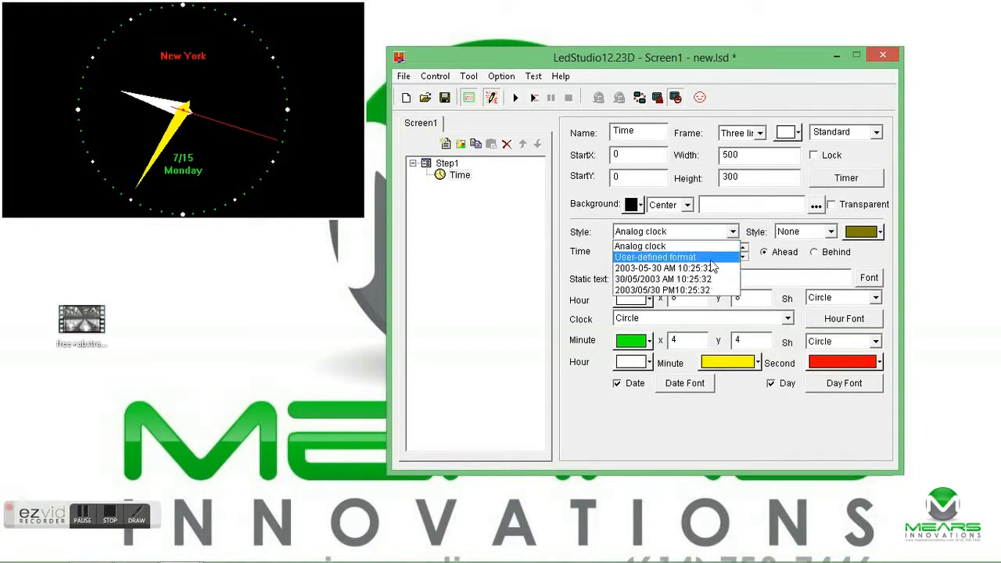
{"action": "left_click", "coordinate": [664, 268]}
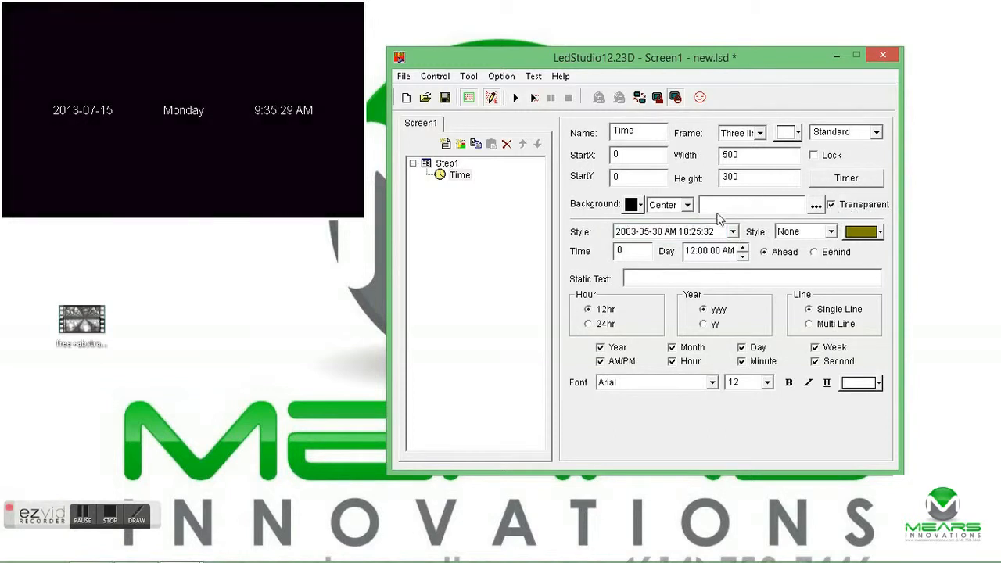
{"action": "mouse_move", "coordinate": [668, 352]}
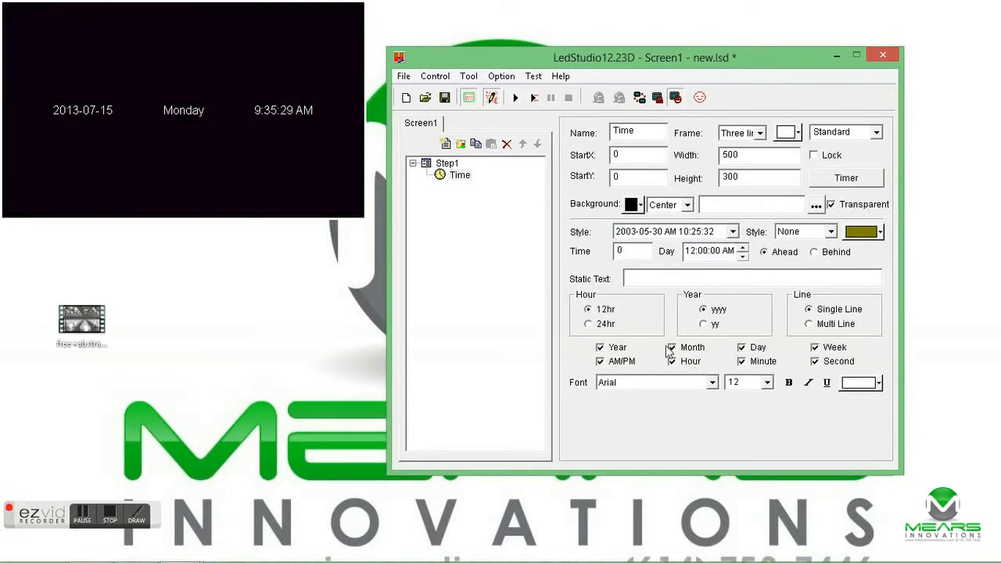
{"action": "left_click", "coordinate": [599, 347]}
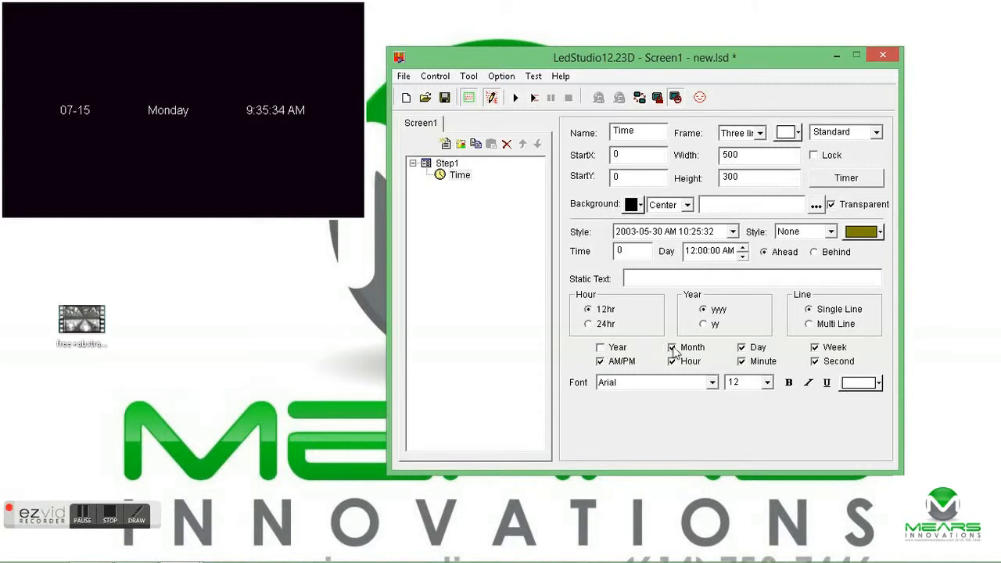
{"action": "left_click", "coordinate": [671, 347]}
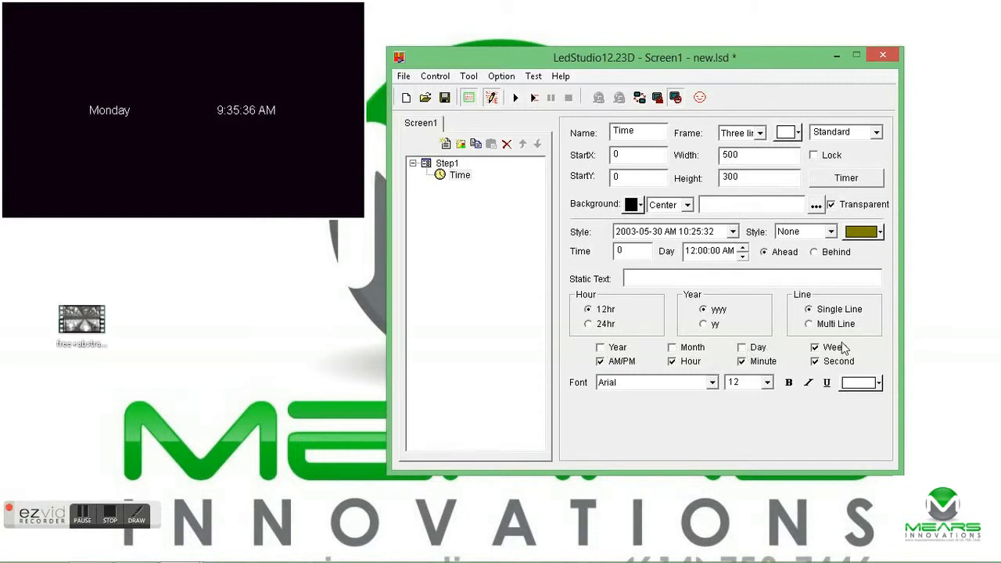
{"action": "left_click", "coordinate": [815, 346]}
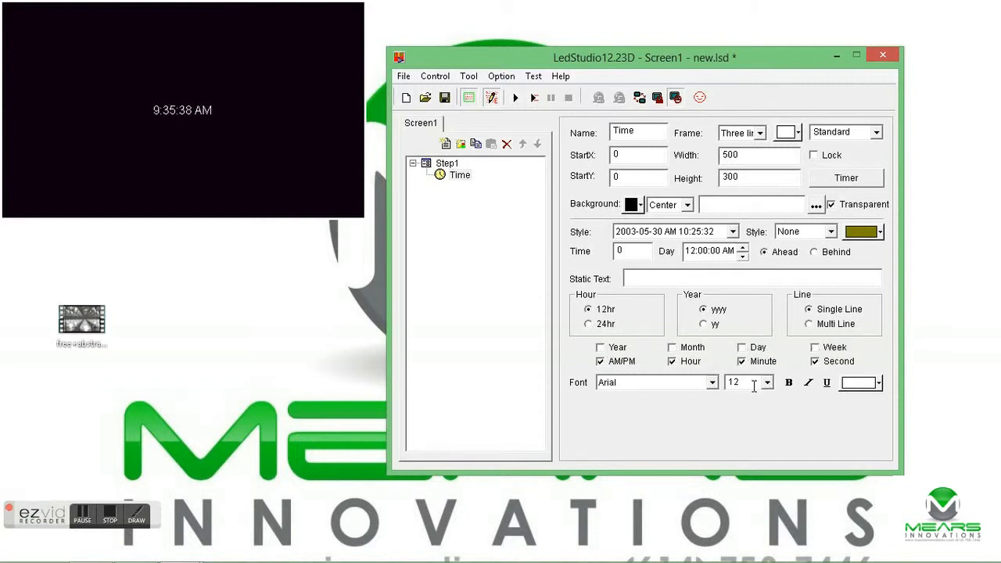
Set the clock text size to 80 and hide the seconds.
{"action": "left_click", "coordinate": [767, 383]}
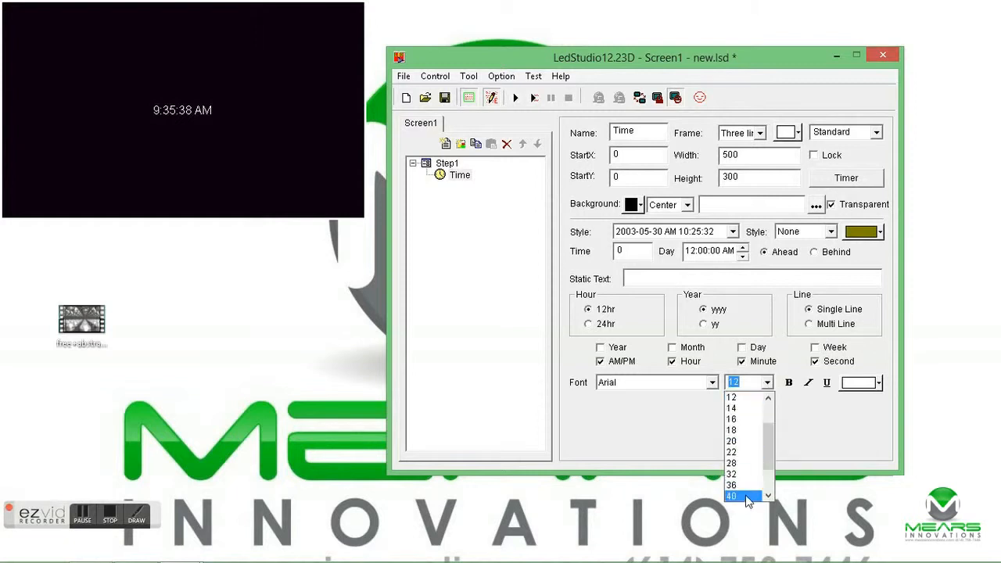
{"action": "left_click", "coordinate": [731, 495]}
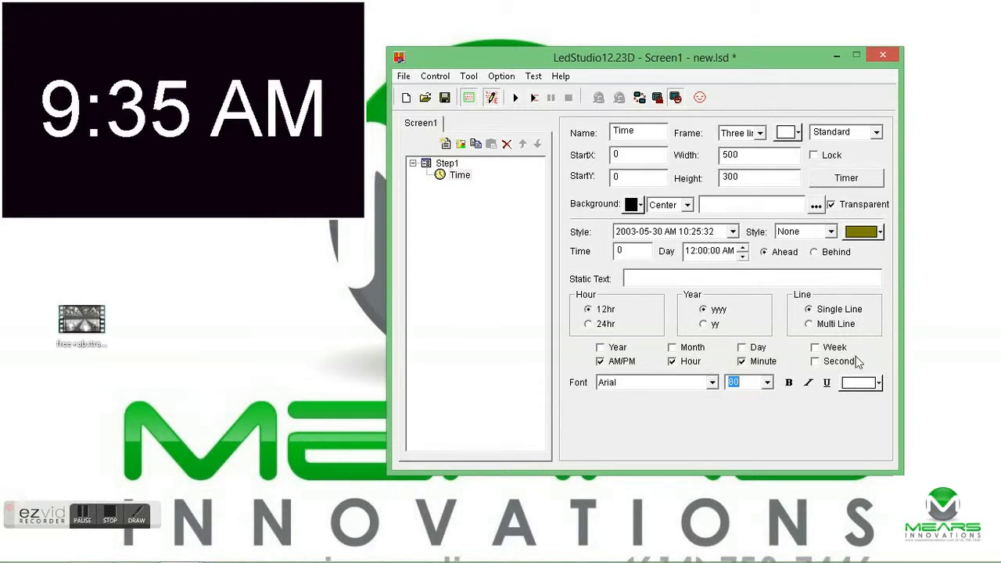
{"action": "left_click", "coordinate": [879, 382]}
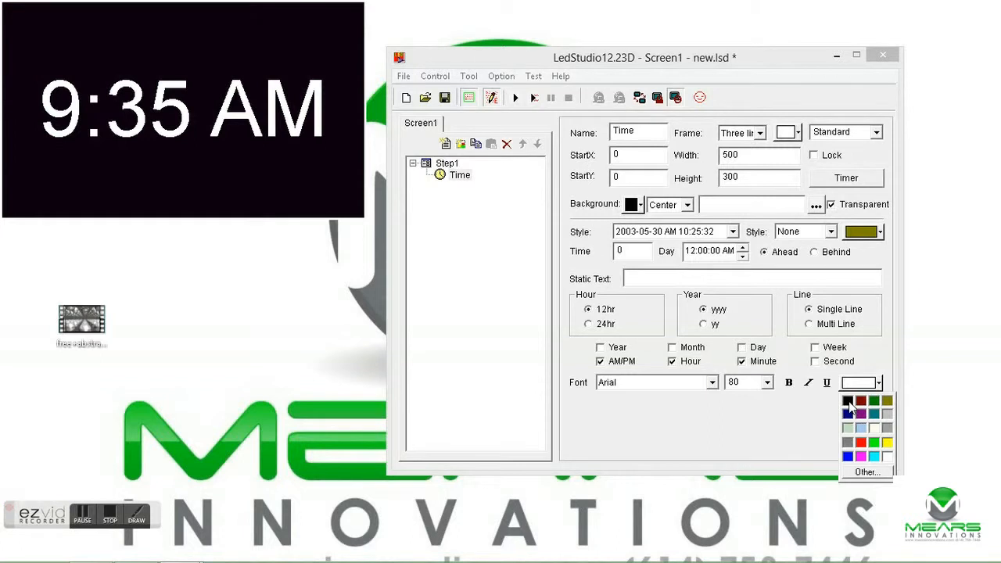
Change the clock's Floating text effect colour from olive to gray.
{"action": "left_click", "coordinate": [830, 230]}
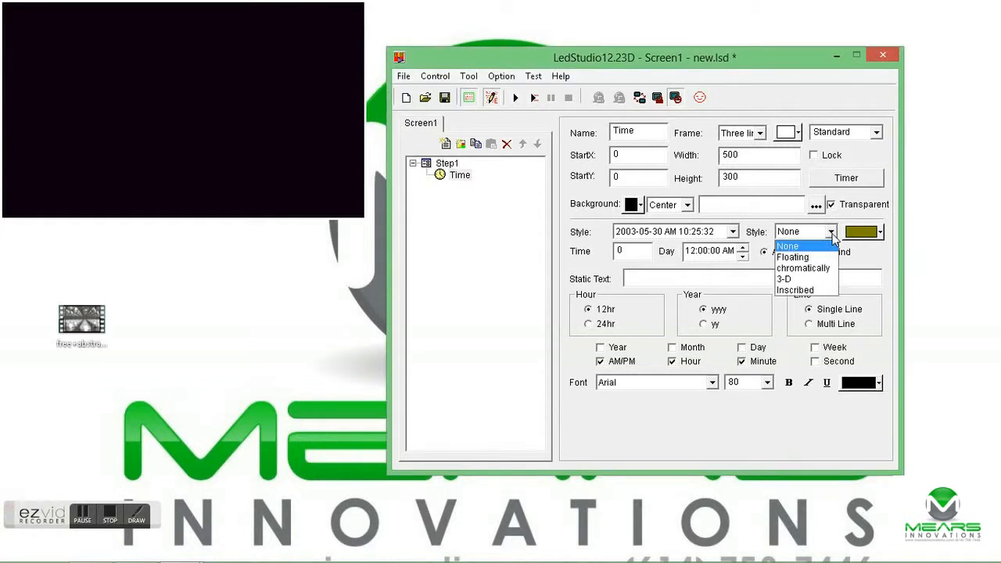
{"action": "mouse_move", "coordinate": [805, 257]}
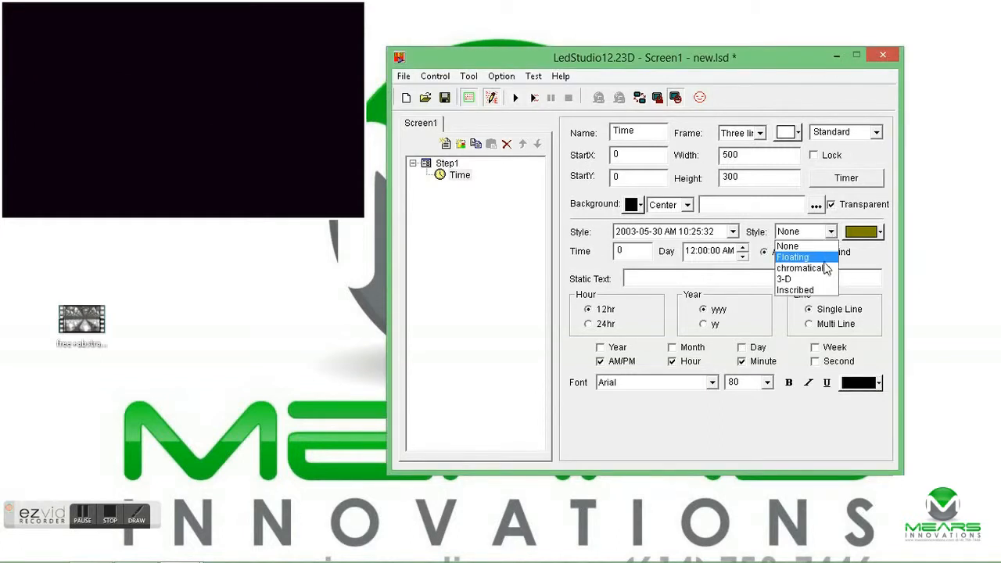
{"action": "left_click", "coordinate": [792, 257]}
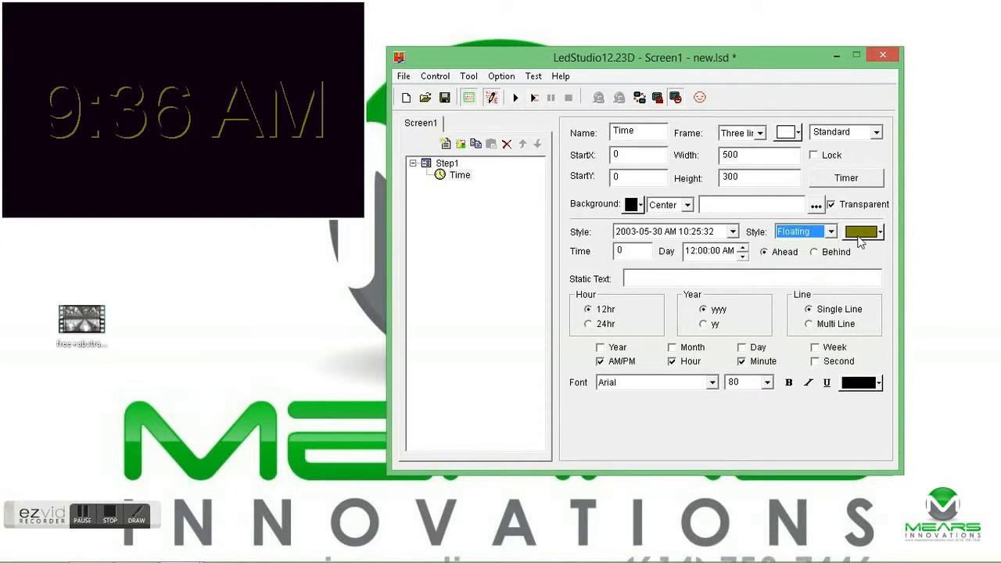
{"action": "left_click", "coordinate": [879, 231]}
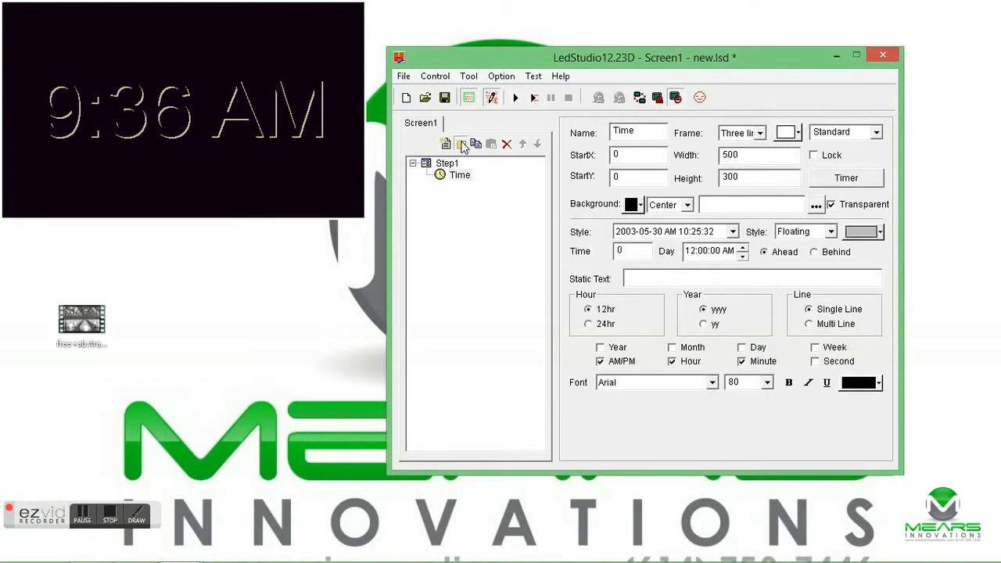
{"action": "mouse_move", "coordinate": [461, 144]}
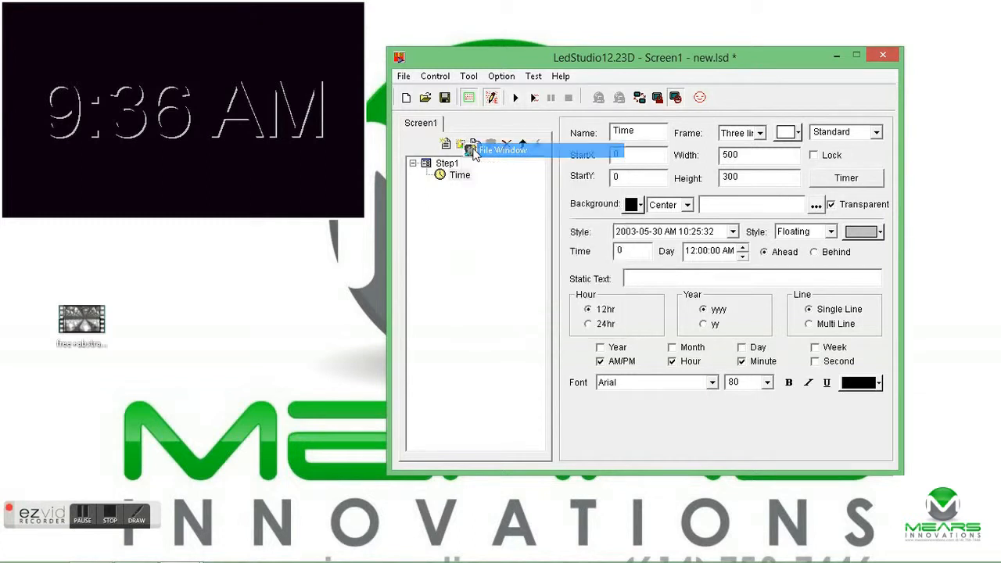
Add a File window to Step1 positioned at StartX 0.
{"action": "left_click", "coordinate": [459, 145]}
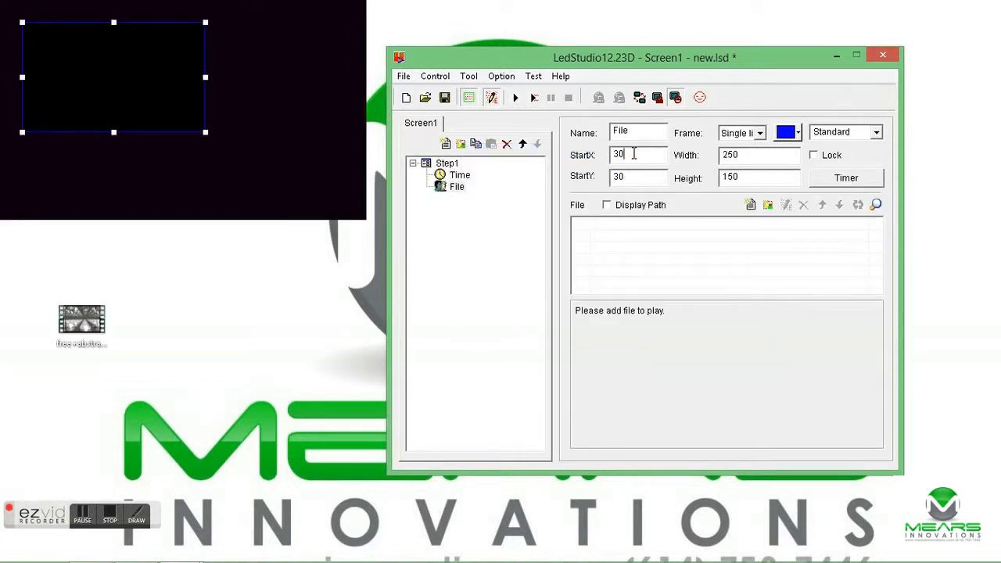
{"action": "type", "text": "0"}
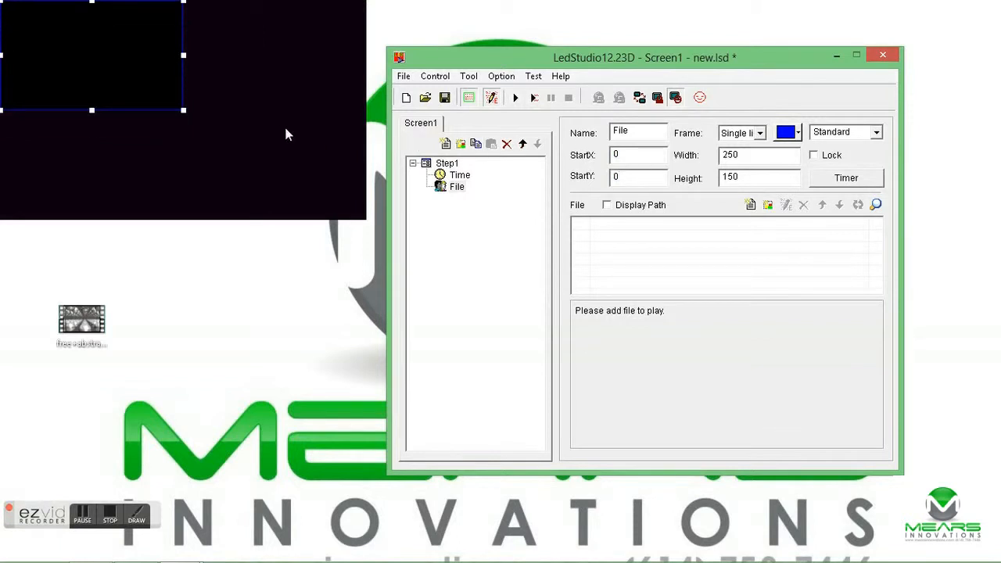
{"action": "mouse_move", "coordinate": [178, 56]}
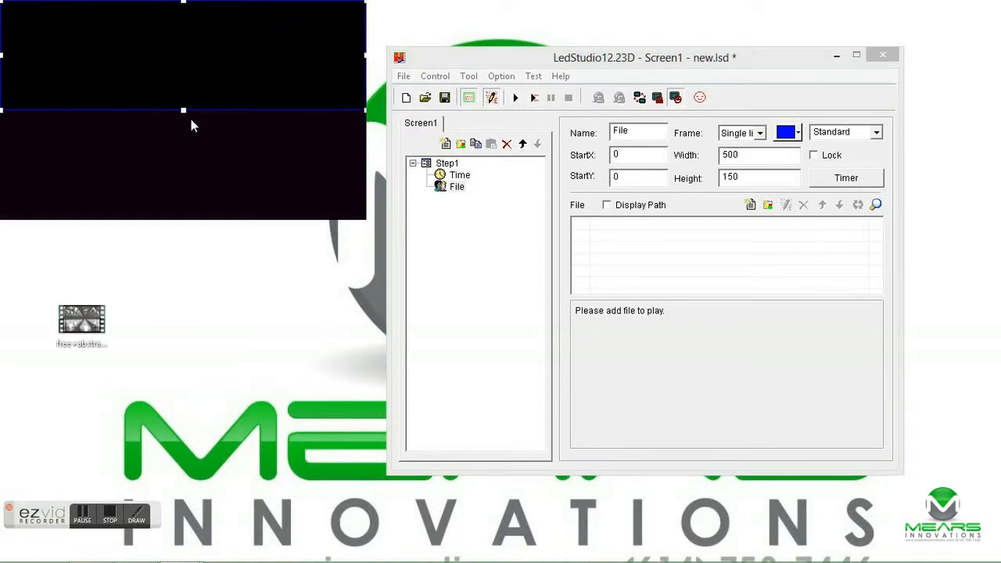
{"action": "mouse_move", "coordinate": [183, 110]}
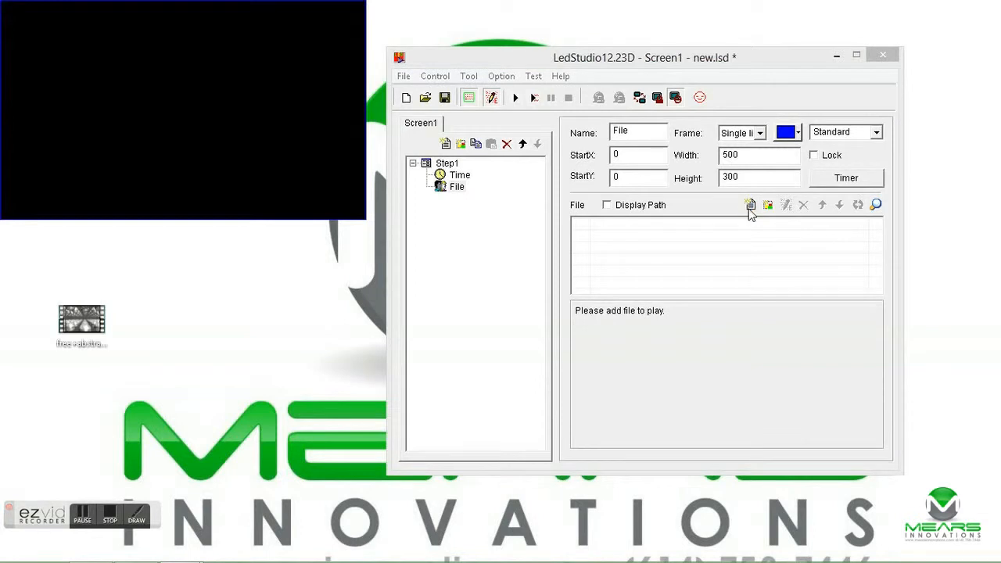
{"action": "left_click", "coordinate": [750, 205]}
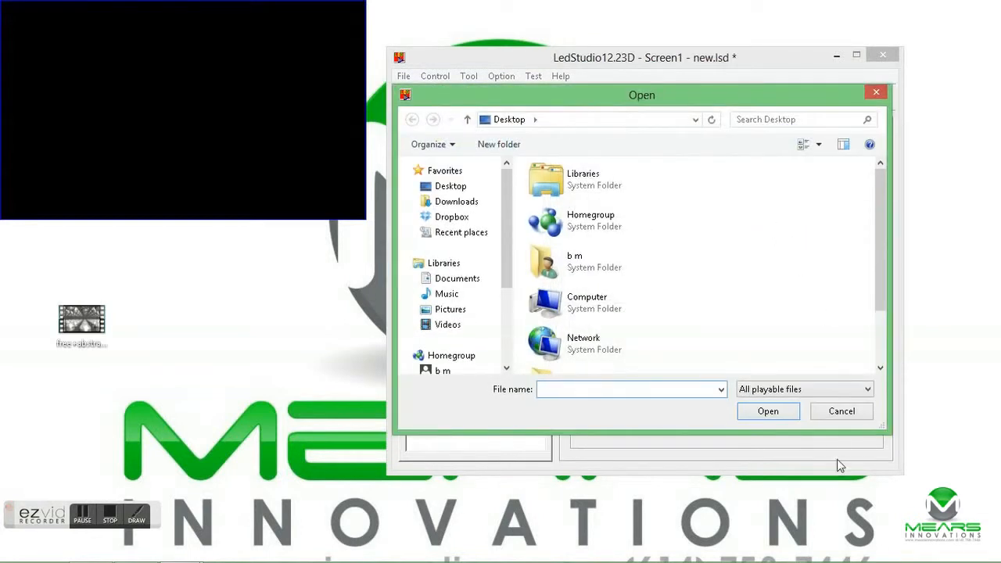
{"action": "left_click", "coordinate": [842, 410]}
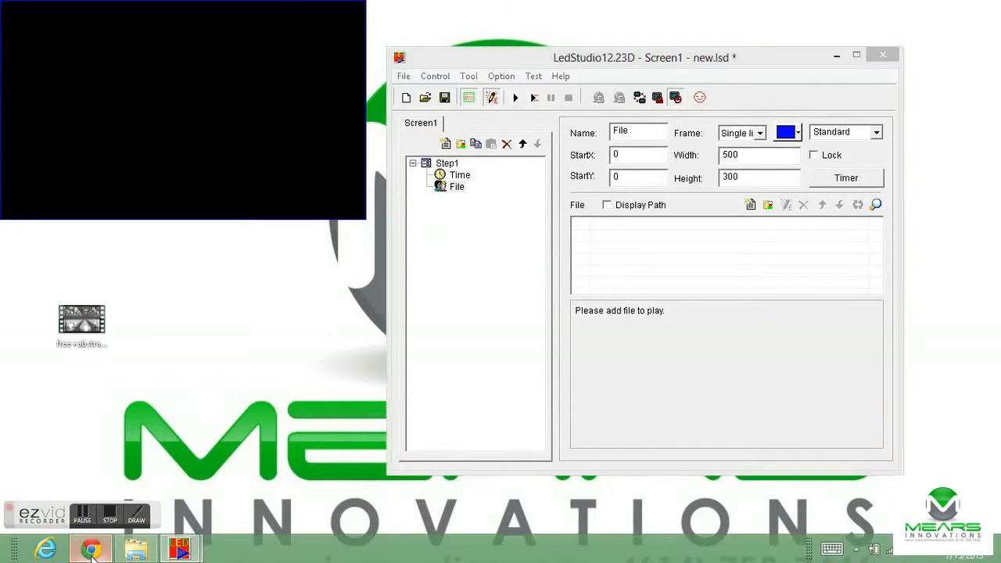
{"action": "left_click", "coordinate": [89, 548]}
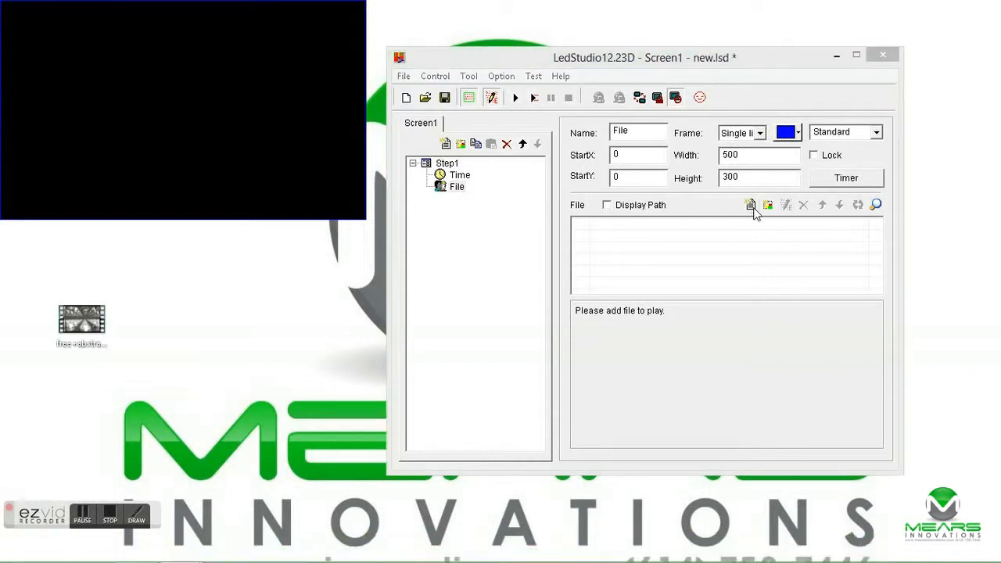
Load the abstract video background clip from the Desktop into the file window.
{"action": "left_click", "coordinate": [751, 204]}
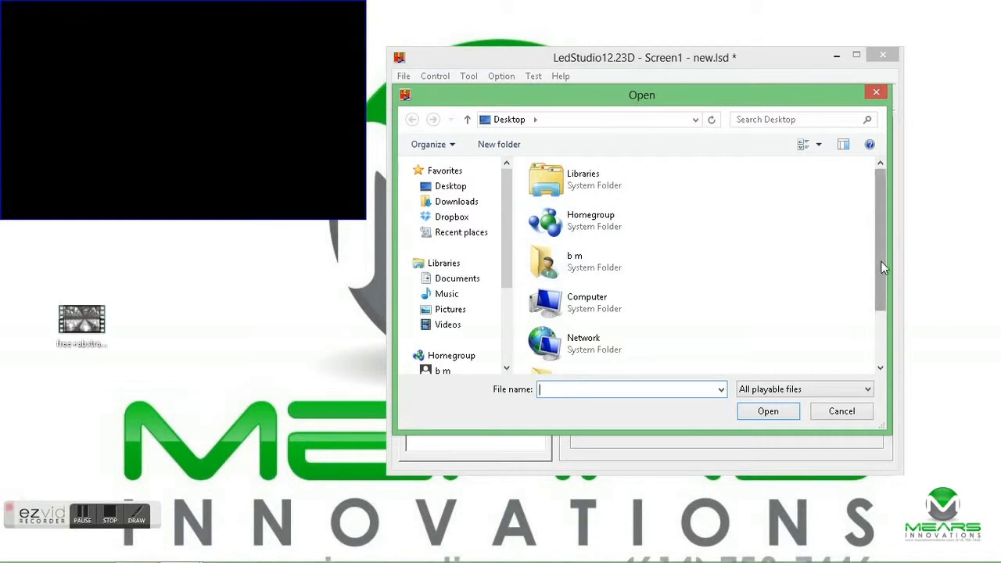
{"action": "scroll", "scroll_direction": "down", "scroll_amount": 3}
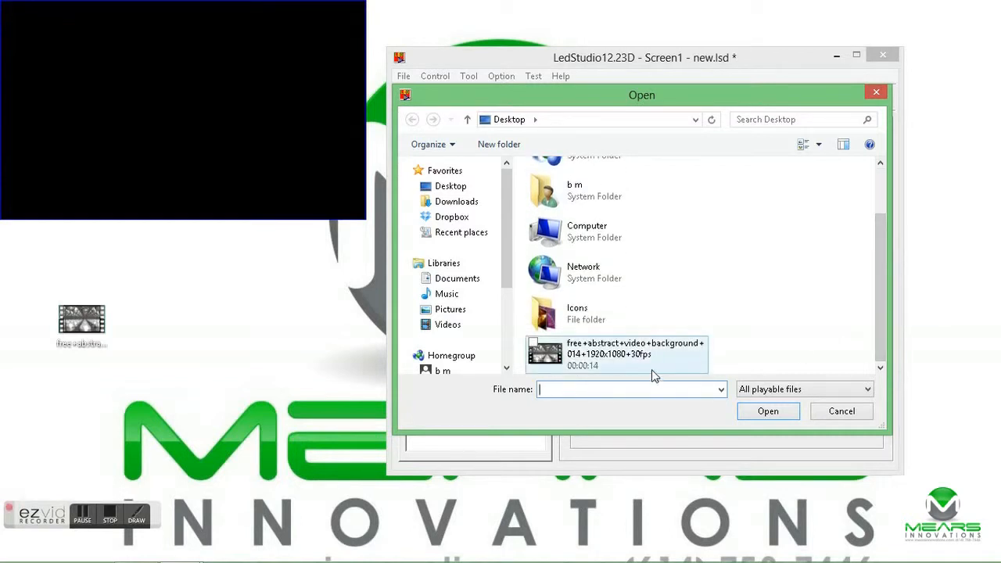
{"action": "left_click", "coordinate": [617, 354]}
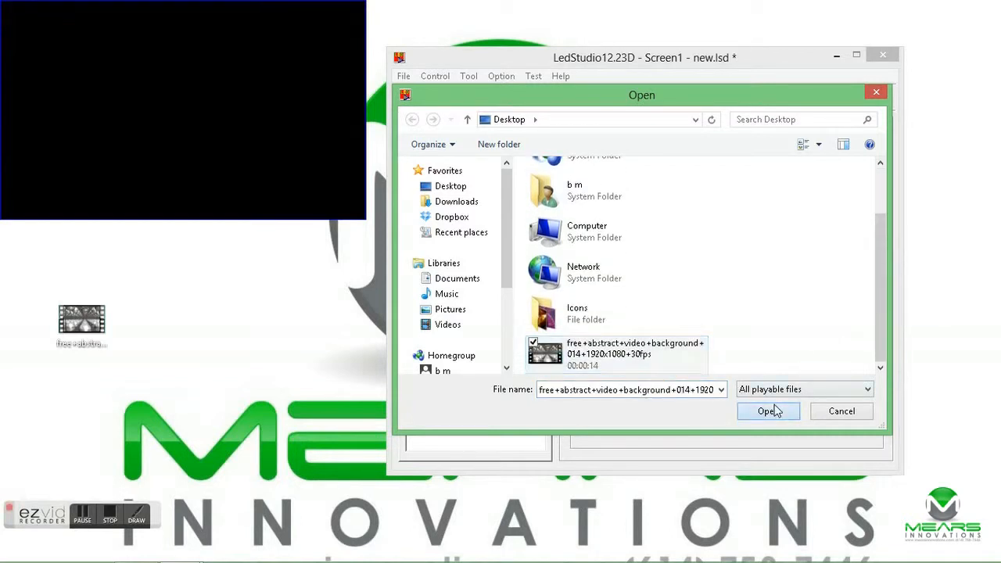
{"action": "left_click", "coordinate": [763, 411]}
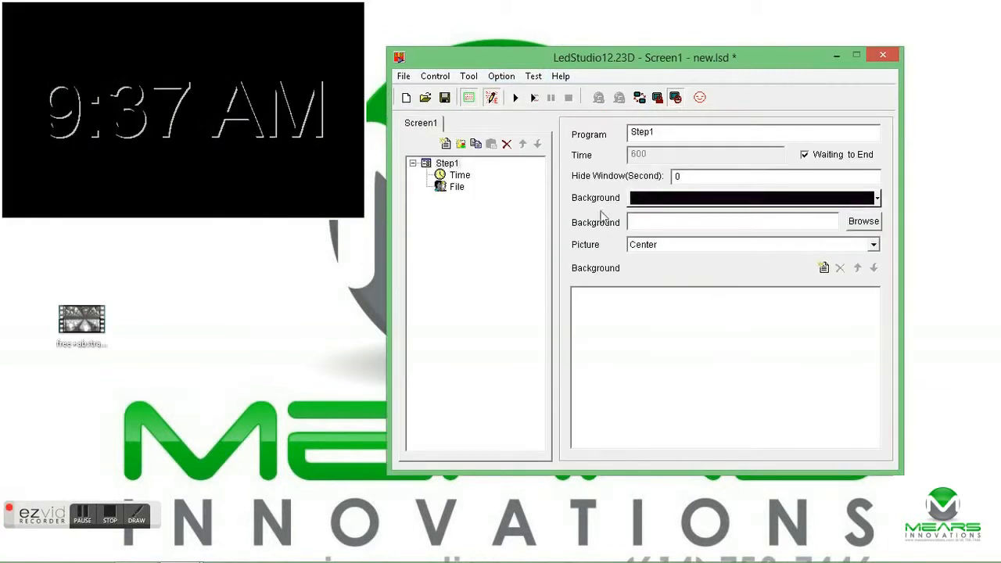
Toggle the Time window's Transparent option, then reselect Time via Step1.
{"action": "left_click", "coordinate": [459, 174]}
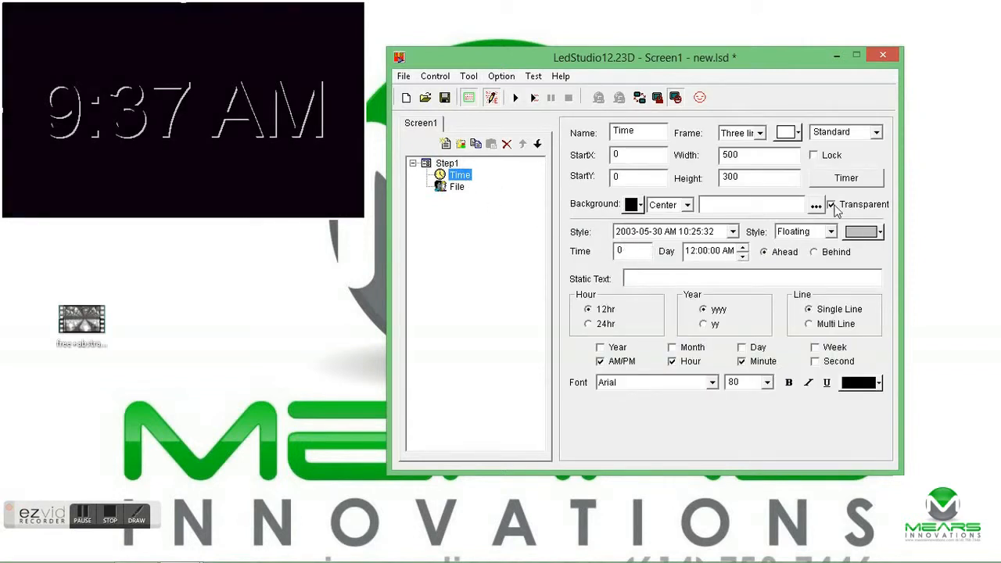
{"action": "left_click", "coordinate": [831, 204]}
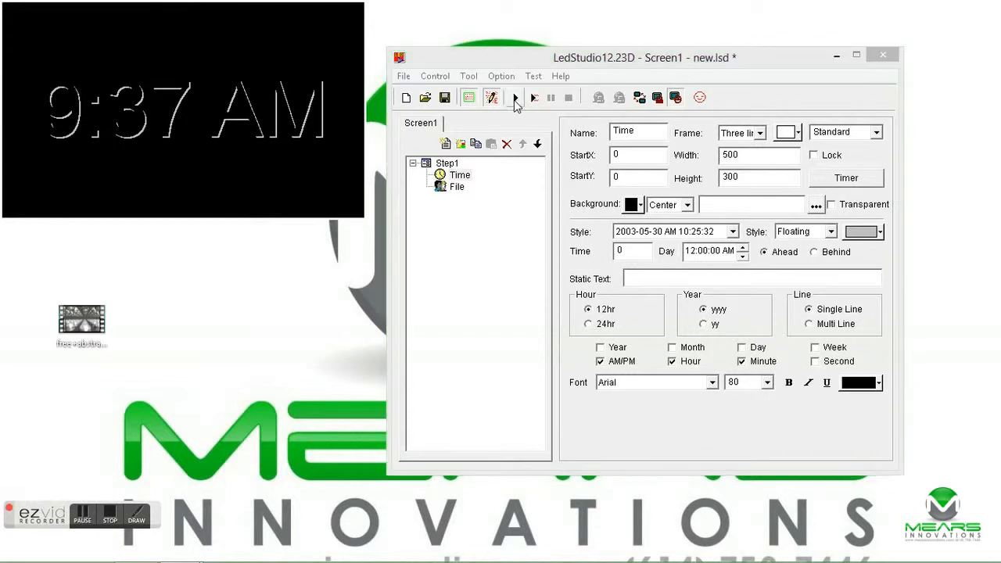
{"action": "left_click", "coordinate": [516, 97]}
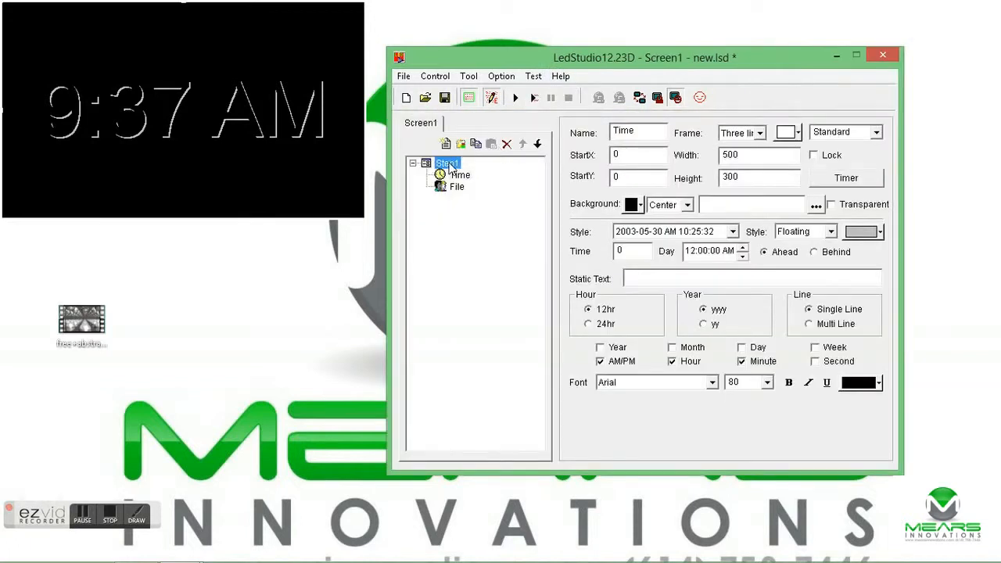
{"action": "left_click", "coordinate": [446, 164]}
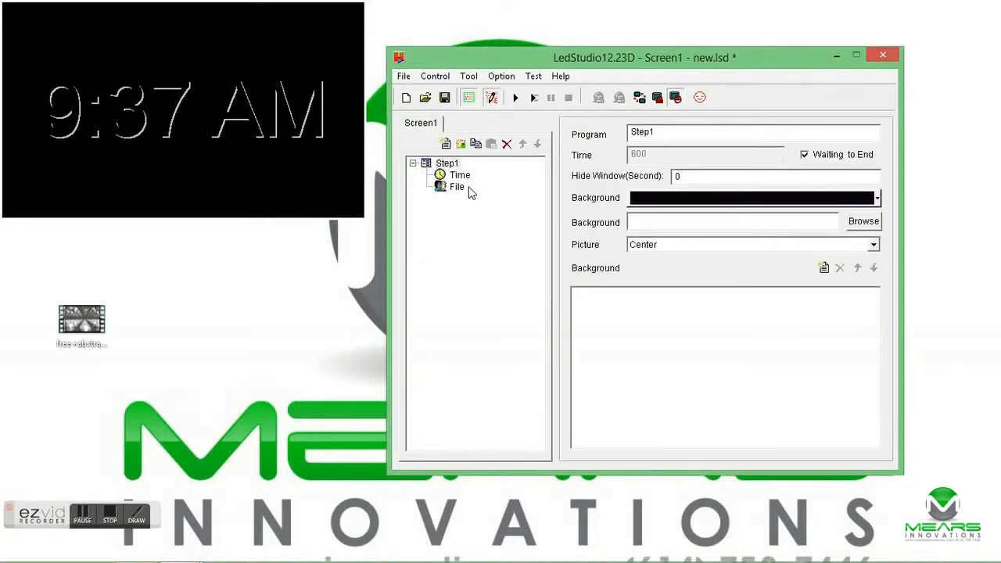
{"action": "left_click", "coordinate": [460, 174]}
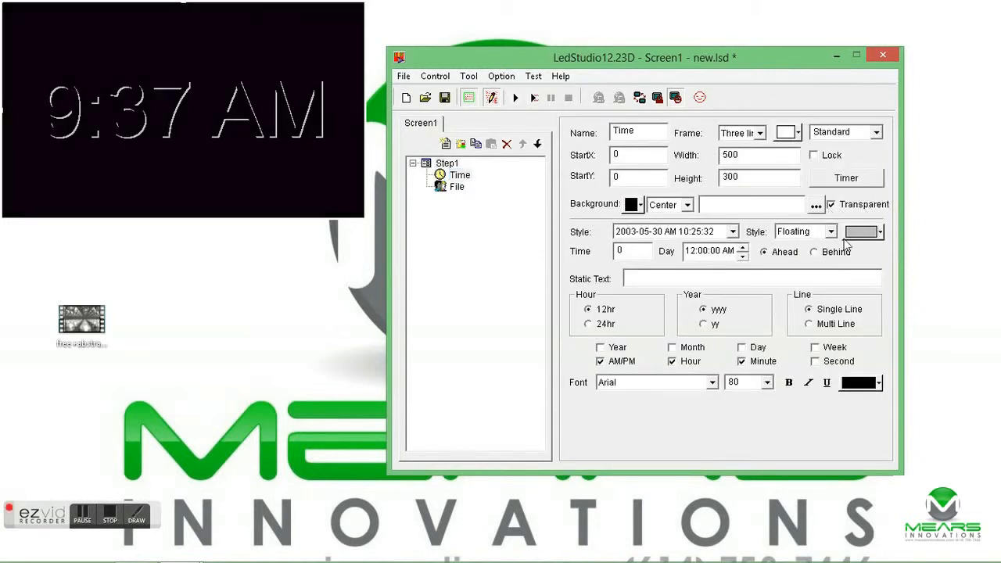
Give the clock text a dark font colour and play the display over the video.
{"action": "left_click", "coordinate": [875, 383]}
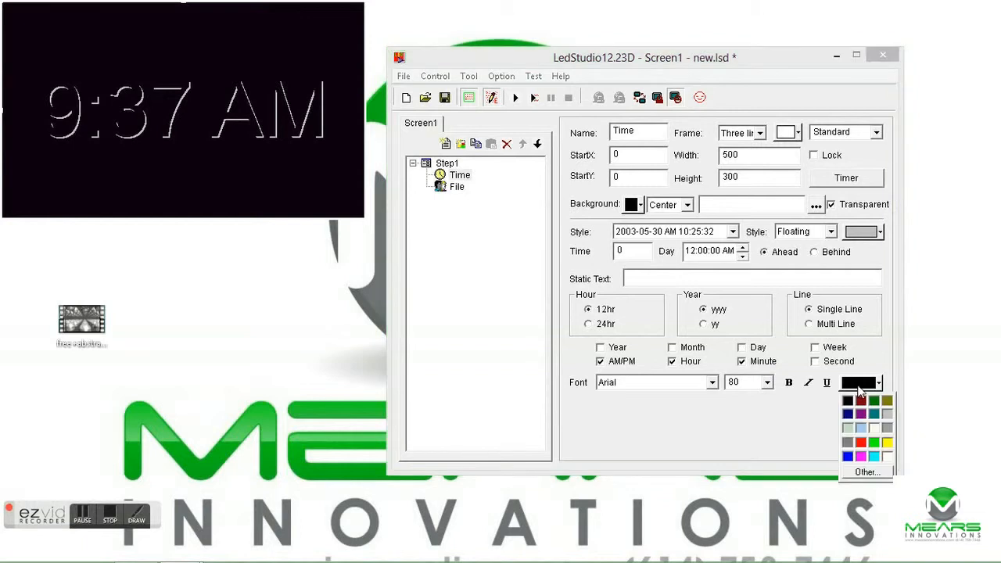
{"action": "mouse_move", "coordinate": [862, 434]}
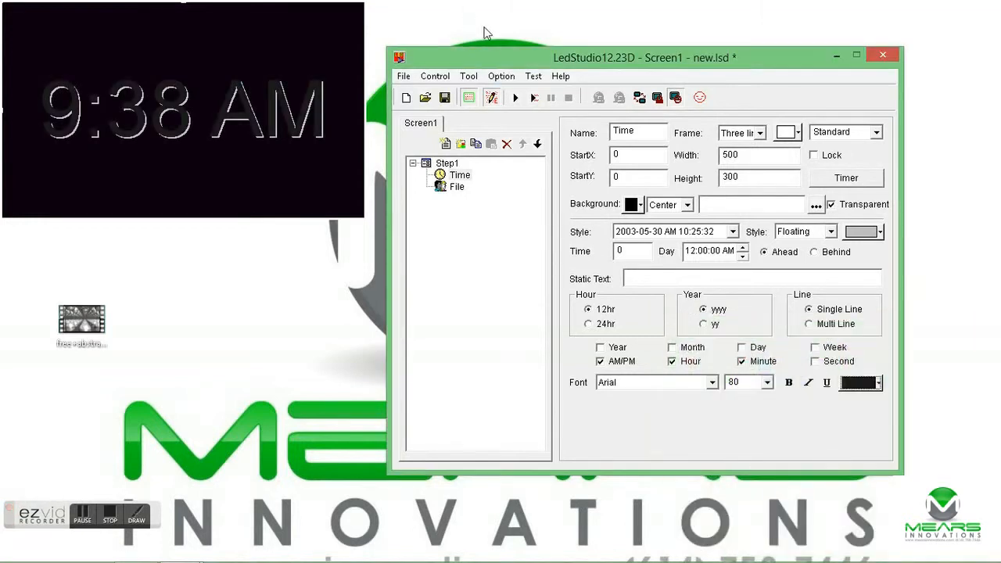
{"action": "left_click", "coordinate": [515, 97]}
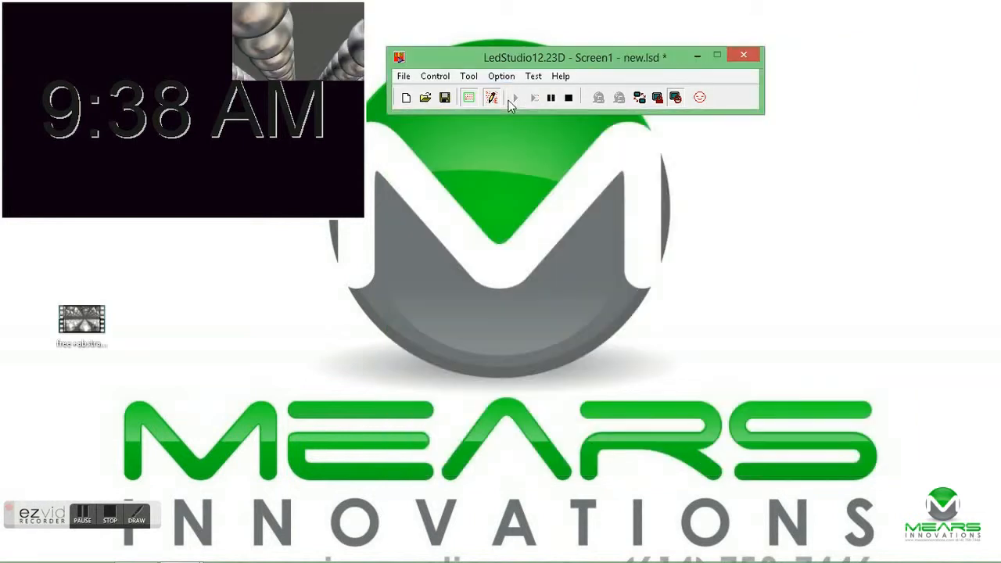